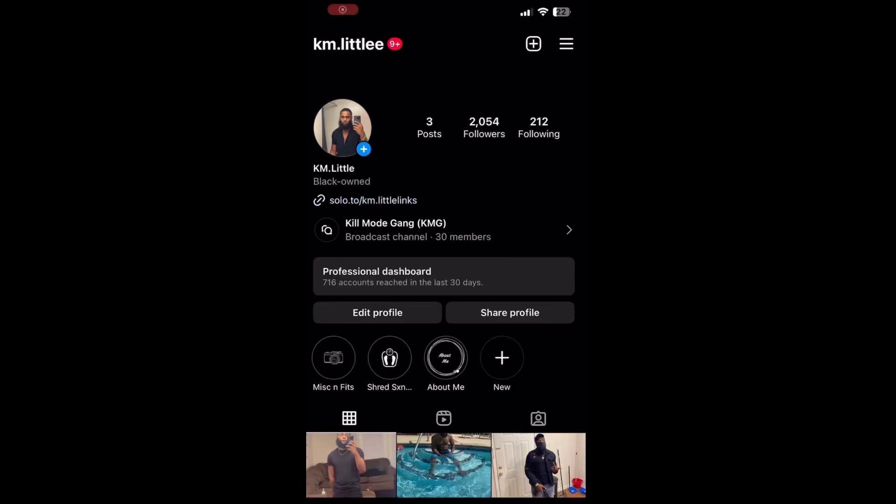
- Follow the bio's solo.to link, then the KM.Little Dating Advice entry
left_click(374, 199)
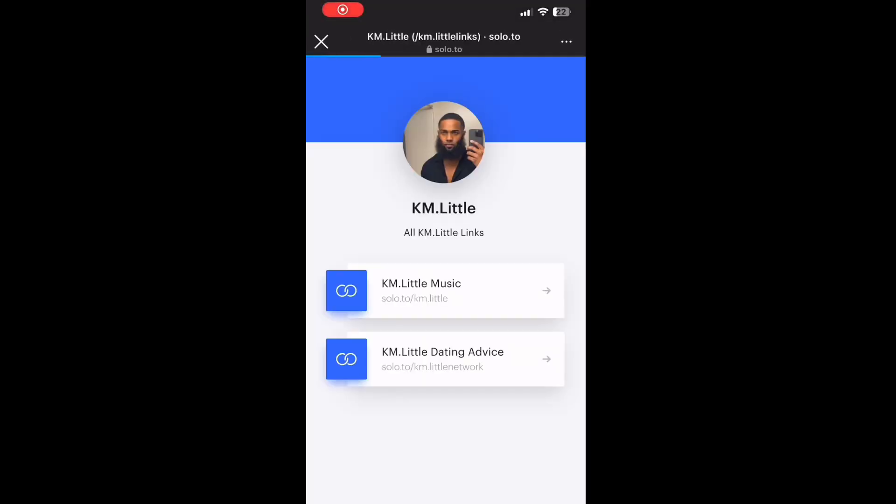
left_click(443, 358)
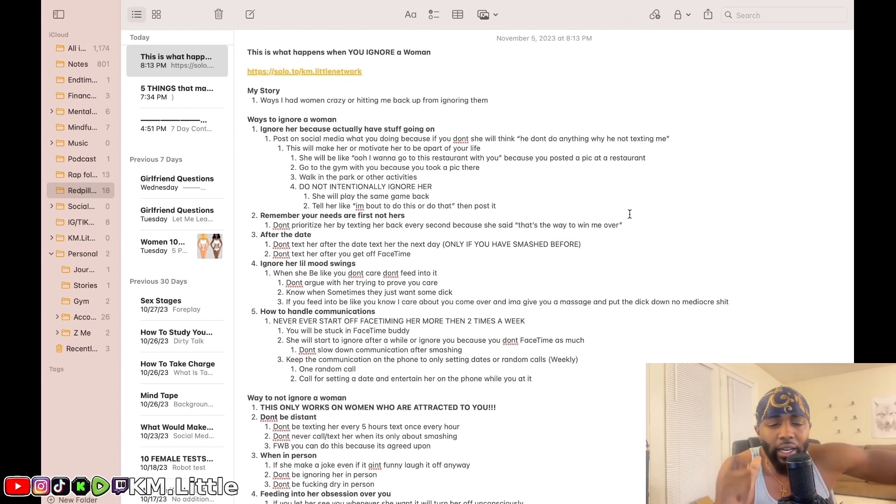
- Bring up the 'This is what happens when YOU IGNORE a Woman' note from the Today list
left_click(546, 138)
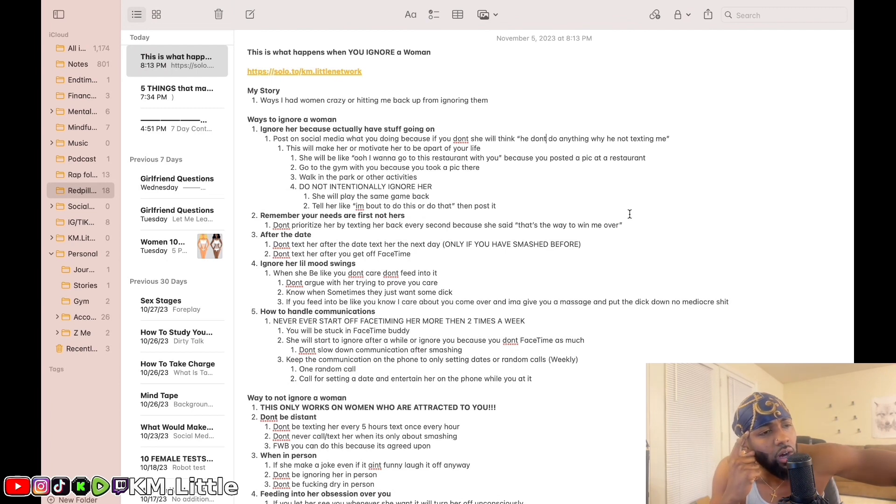